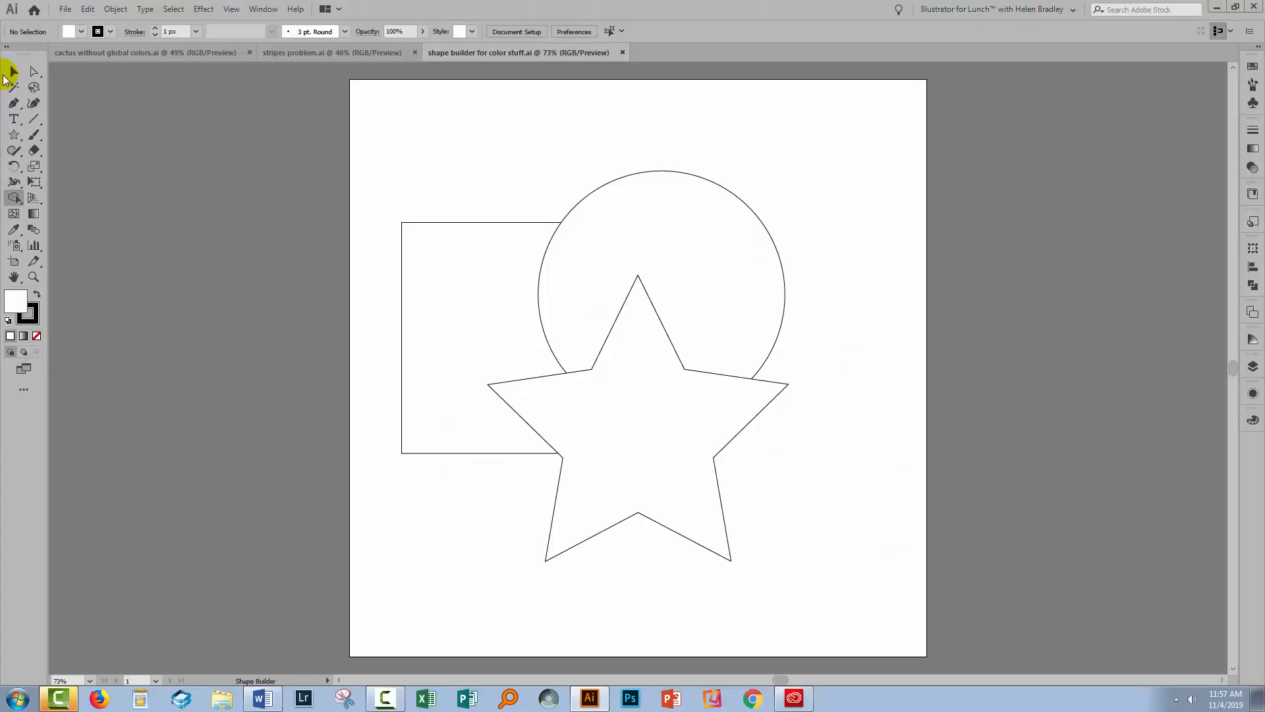
- With the Selection tool, select the star, rectangle and circle together
click(14, 71)
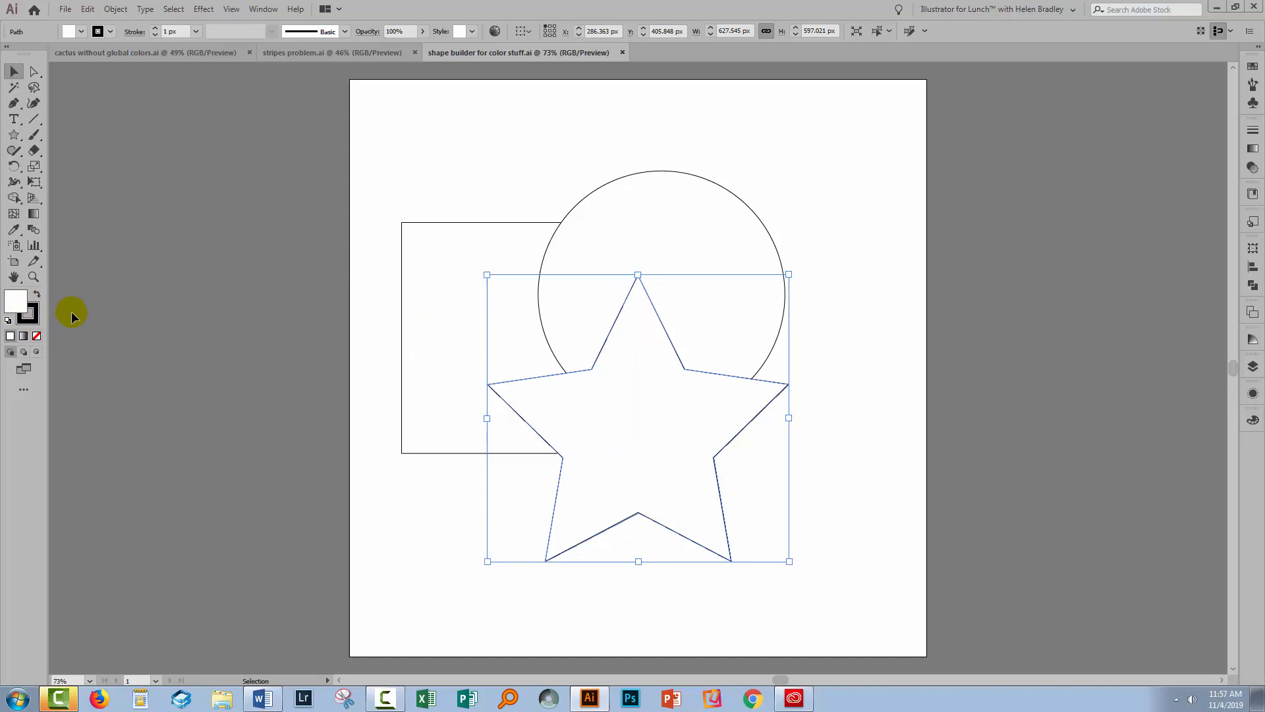
click(817, 595)
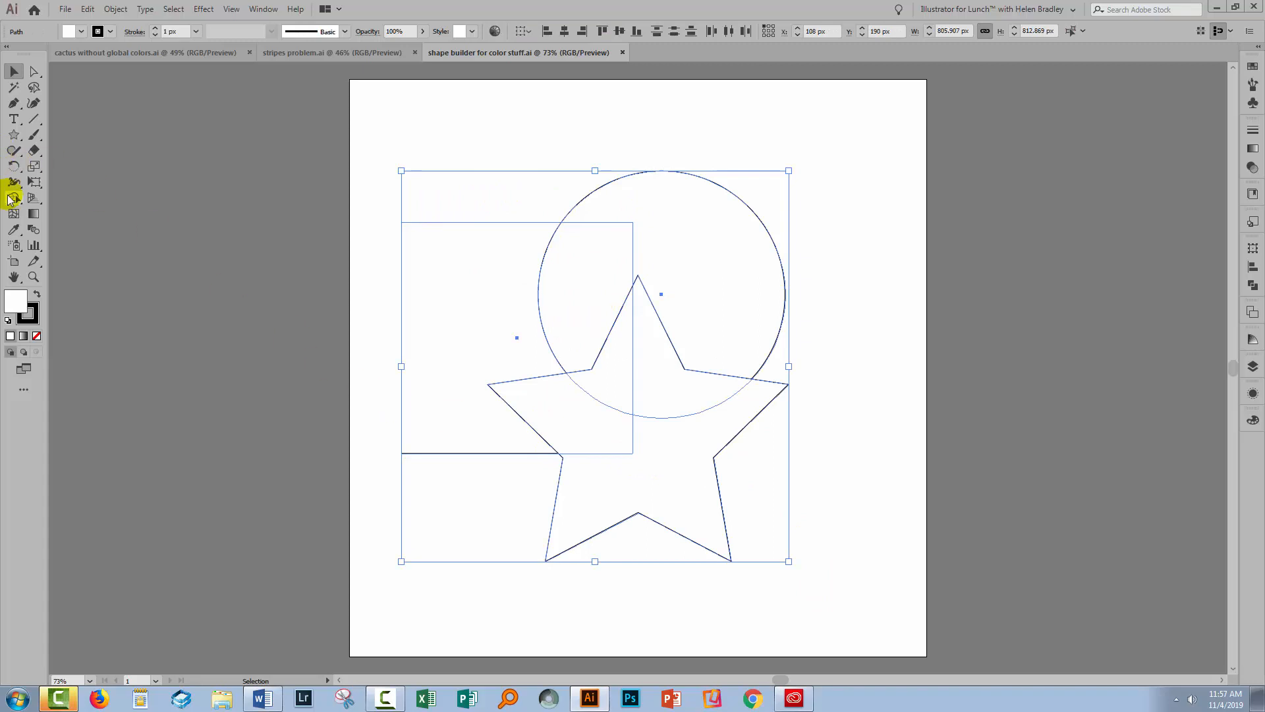
- Use Shape Builder to merge the star's top point with the circle overlap
click(14, 198)
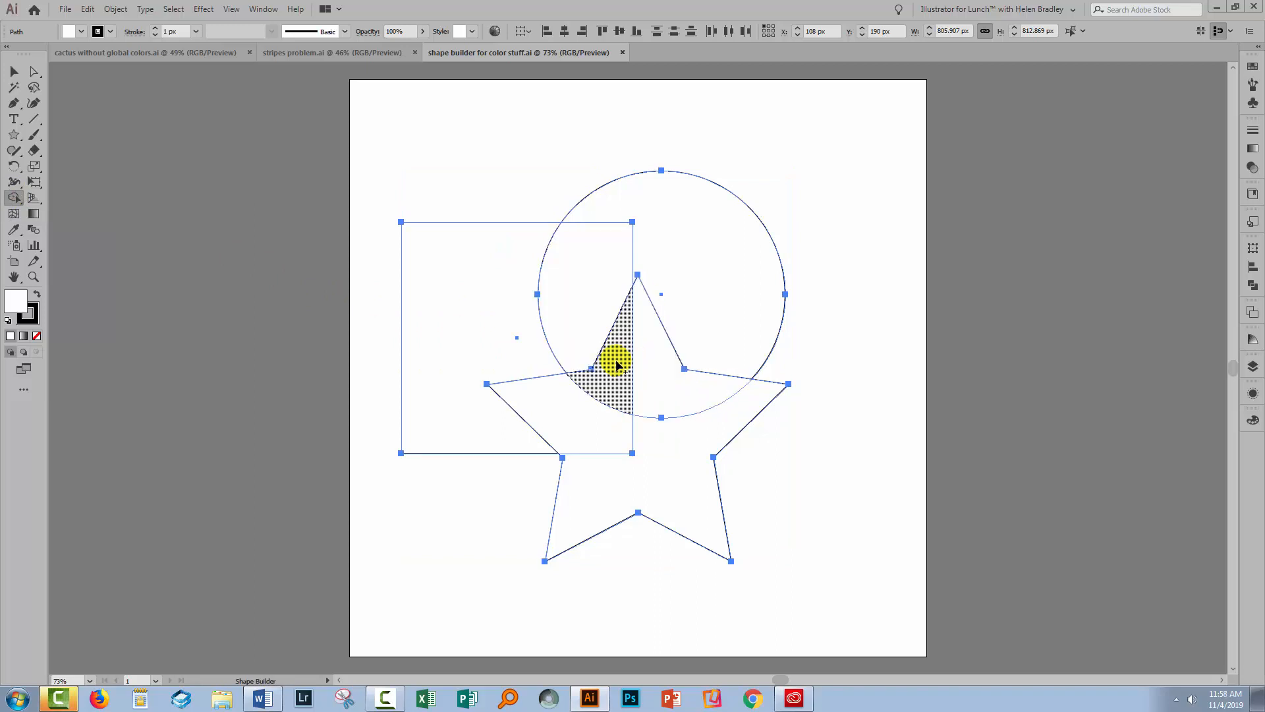
drag(618, 363, 649, 388)
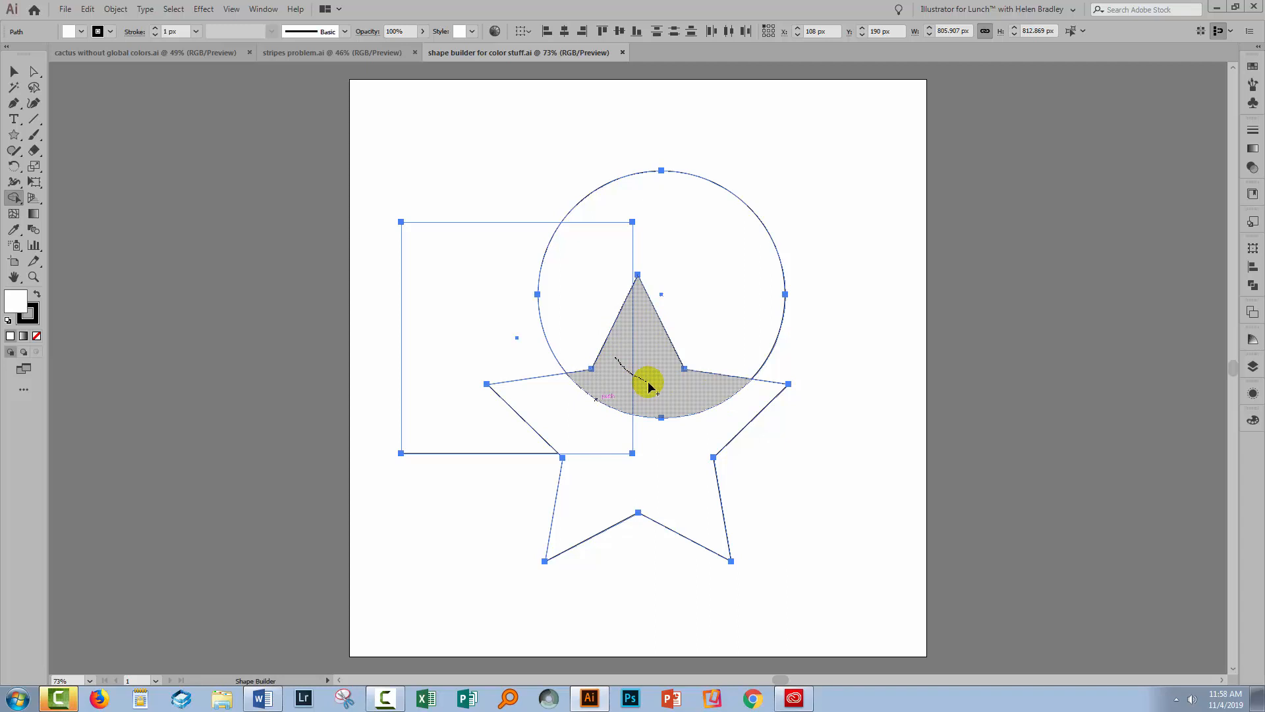
mouse_move(669, 391)
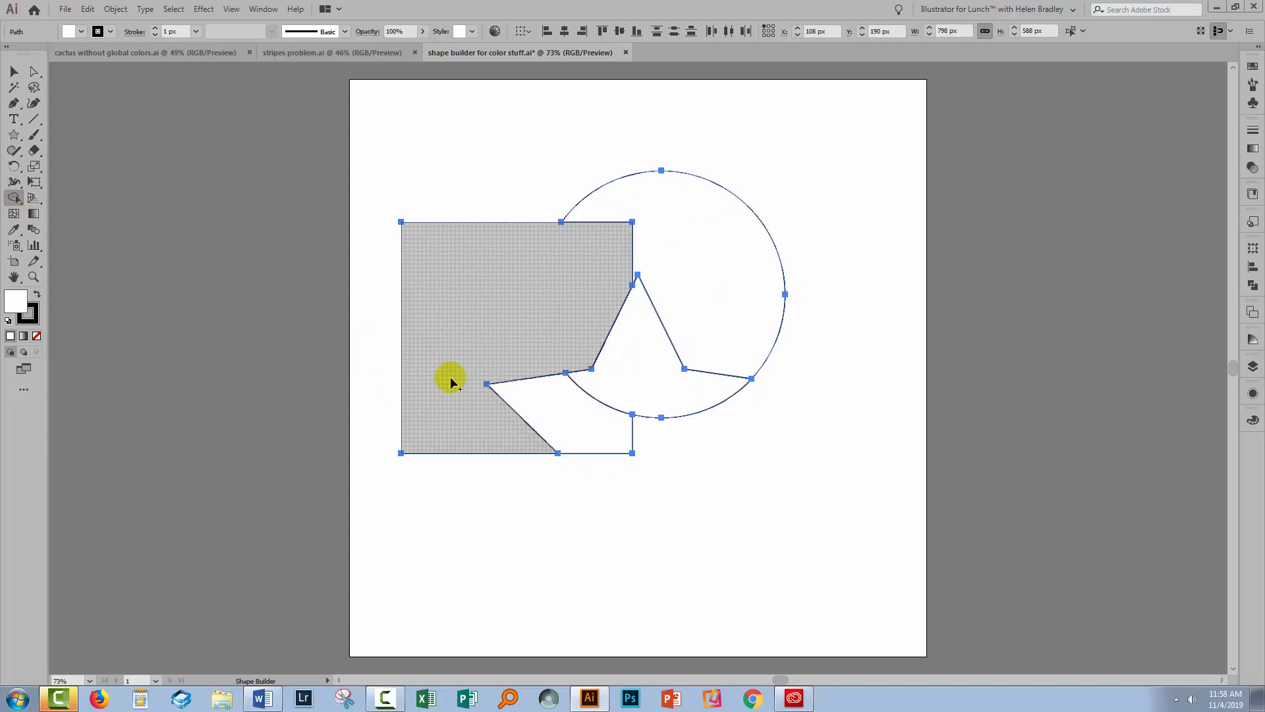
- Undo the merges and reselect Shape Builder from the Live Paint Bucket flyout
click(65, 9)
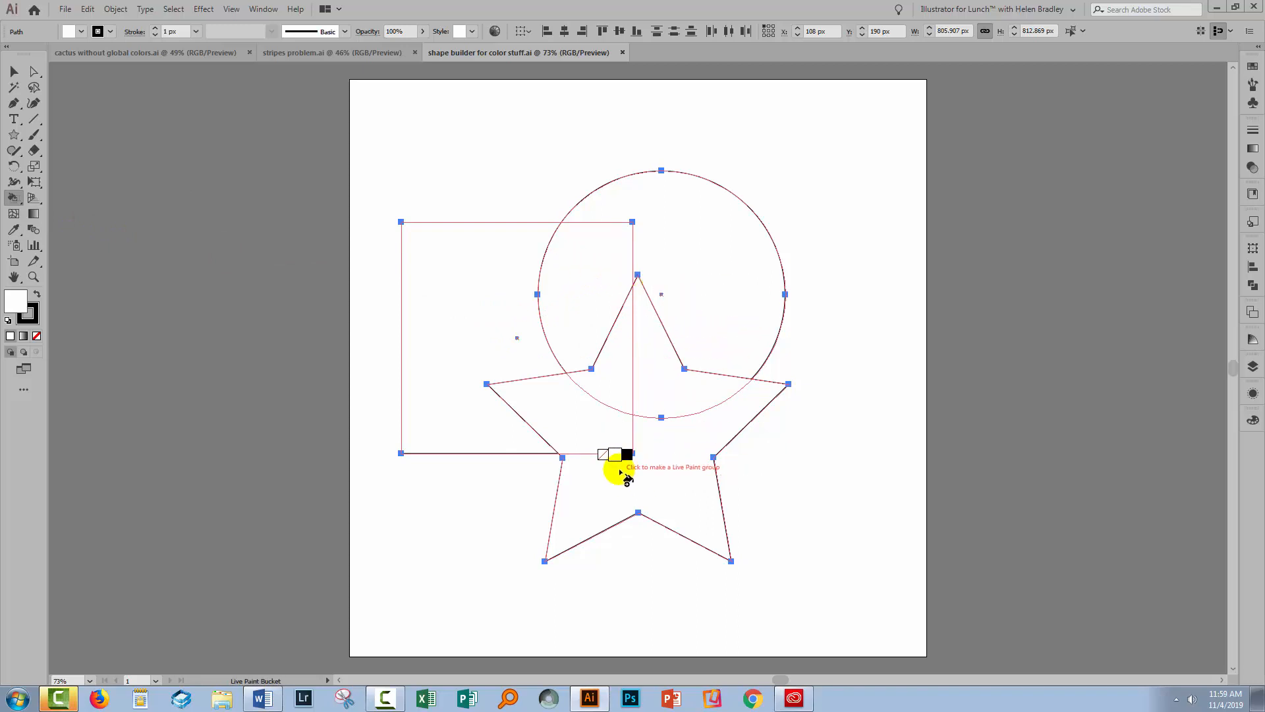
mouse_move(564, 327)
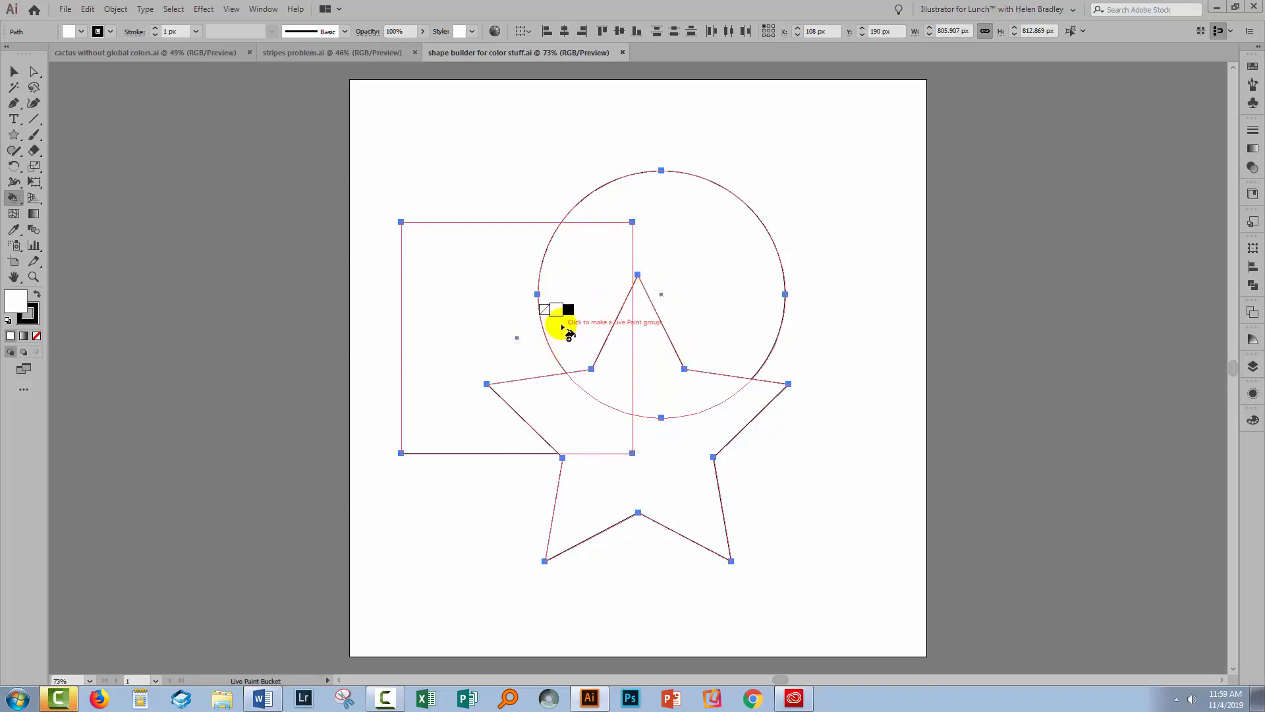
mouse_move(189, 283)
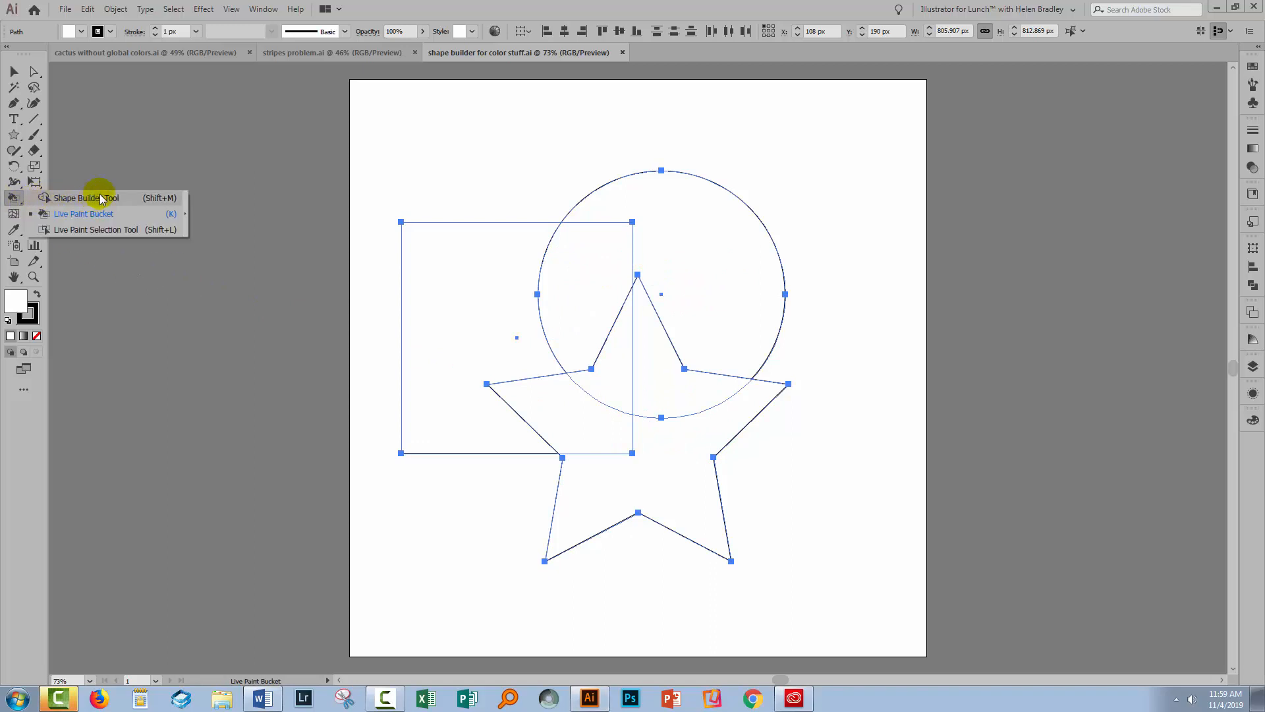
click(85, 197)
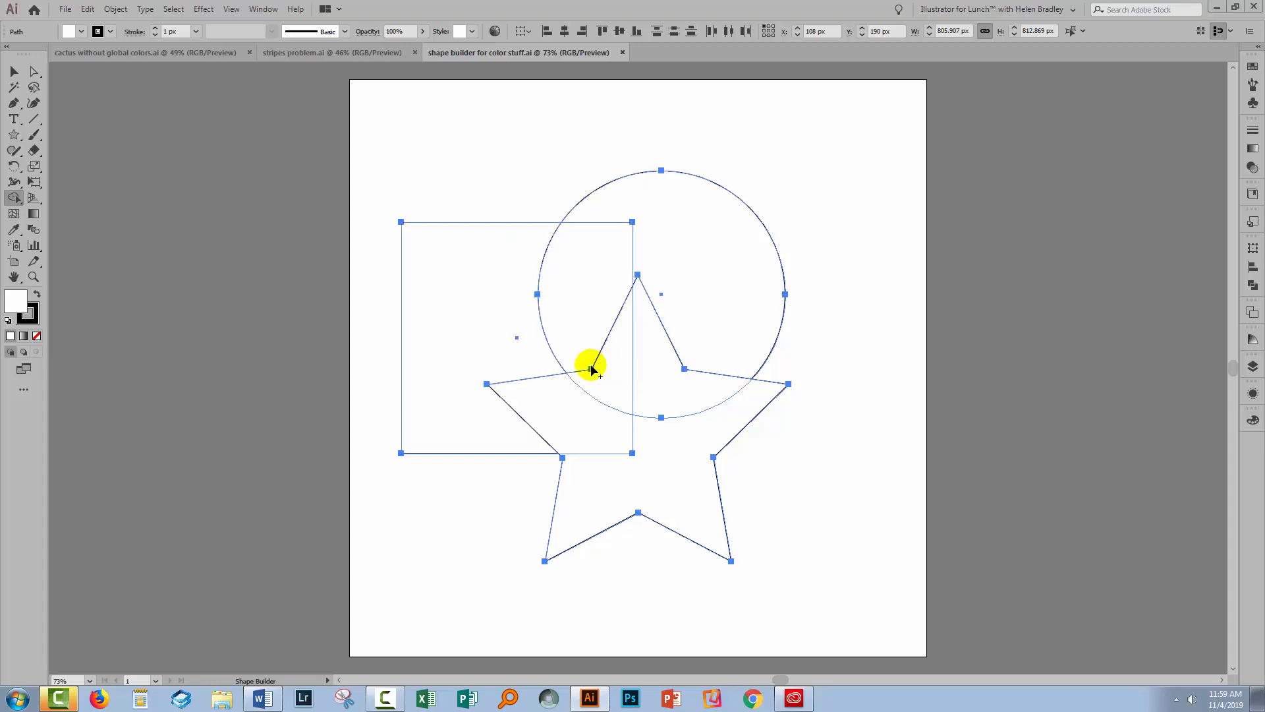
mouse_move(589, 452)
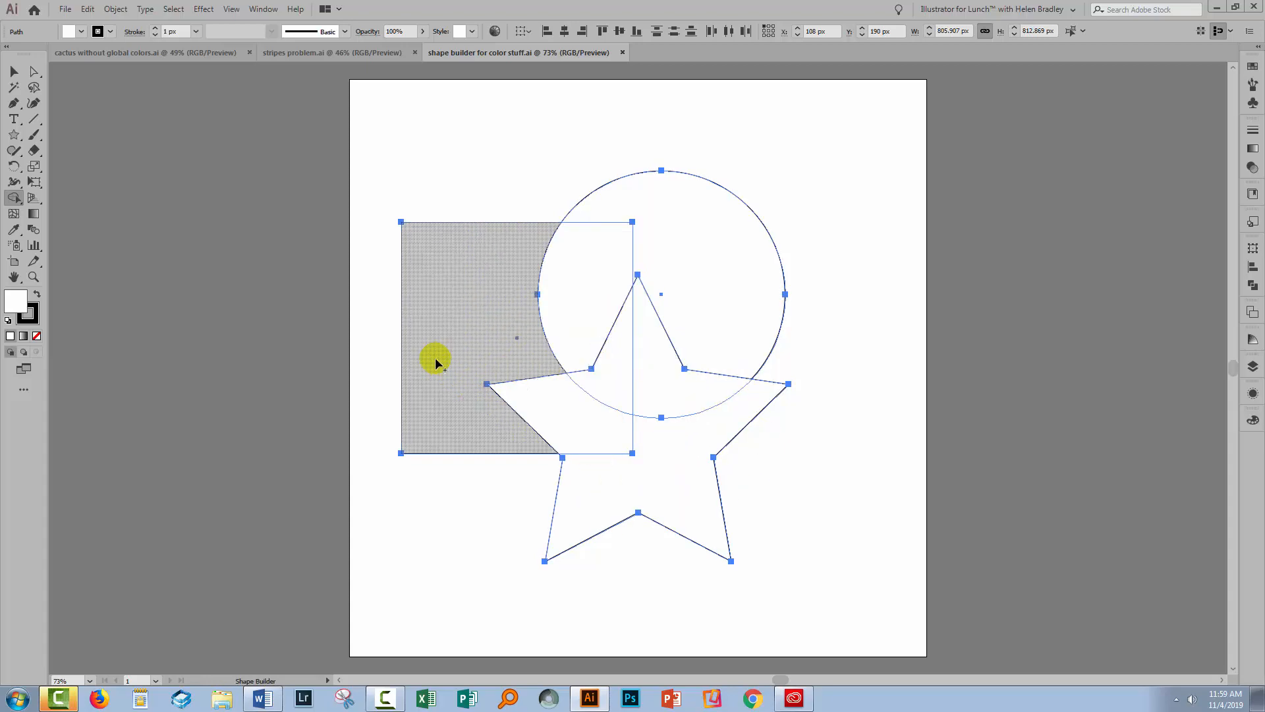
- Set Shape Builder to pick colour from Color Swatches, with cursor swatch preview and editable-stroke highlighting
double_click(14, 198)
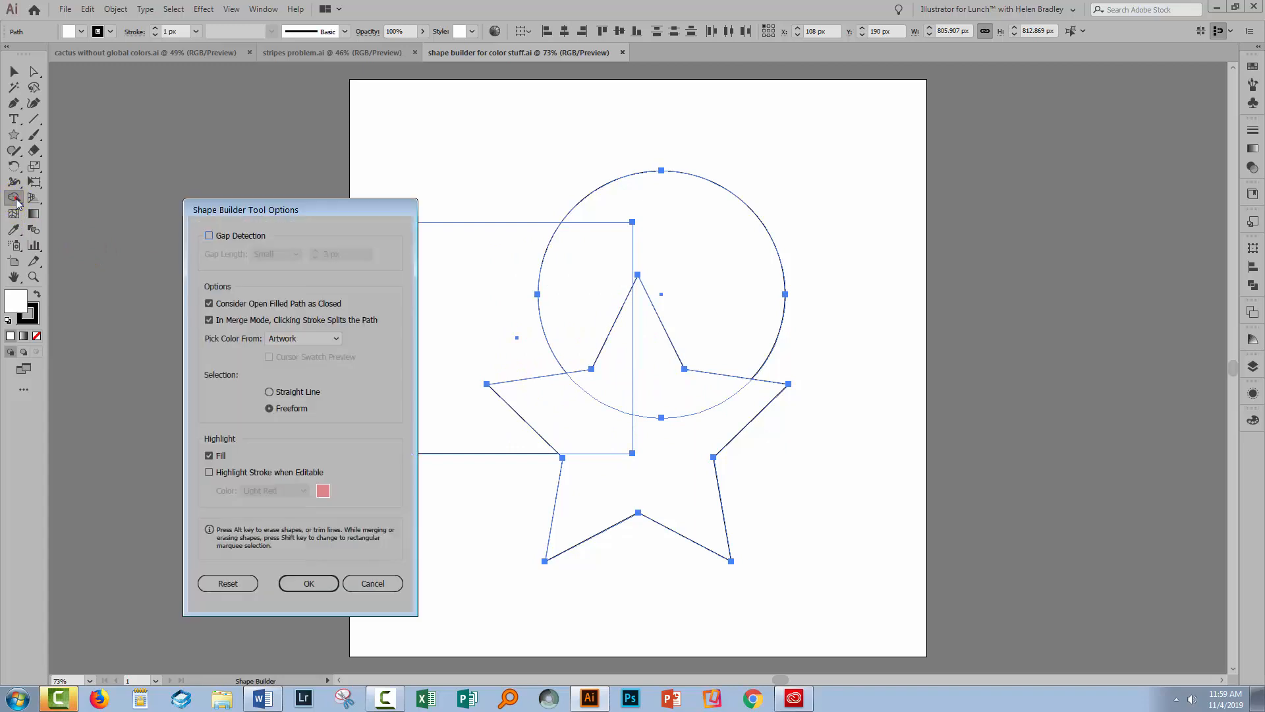
mouse_move(241, 258)
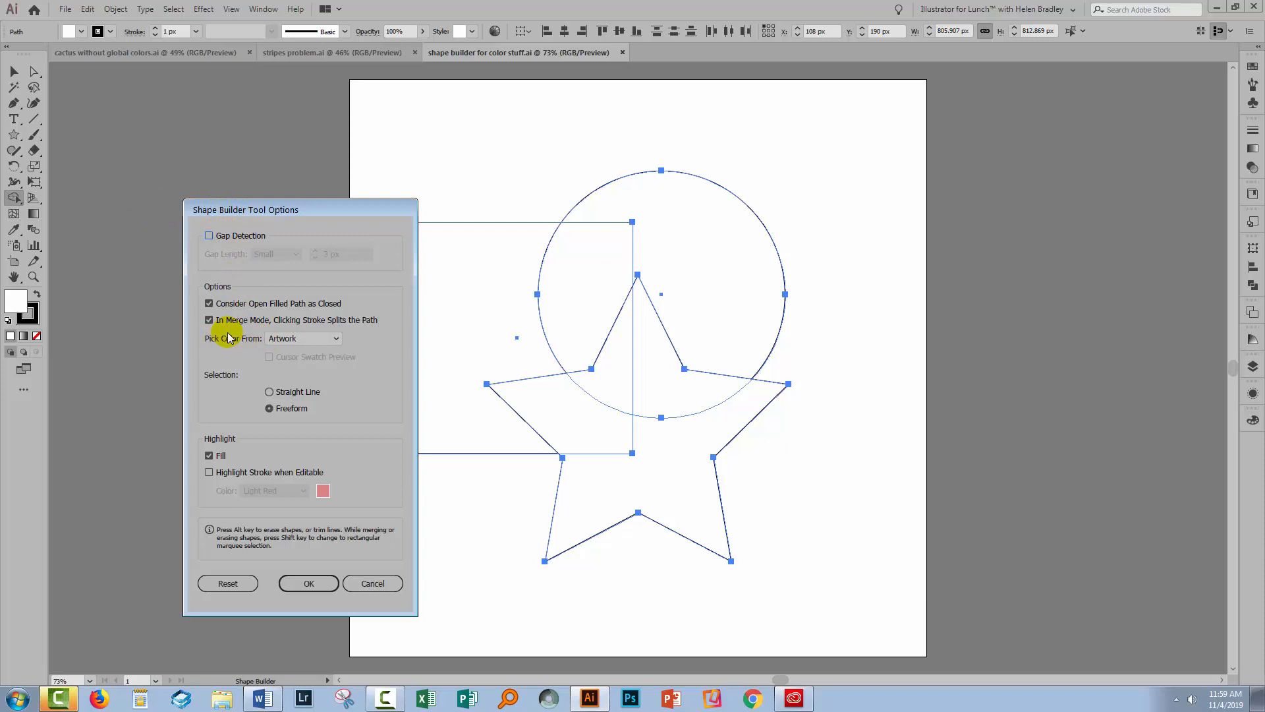
click(302, 338)
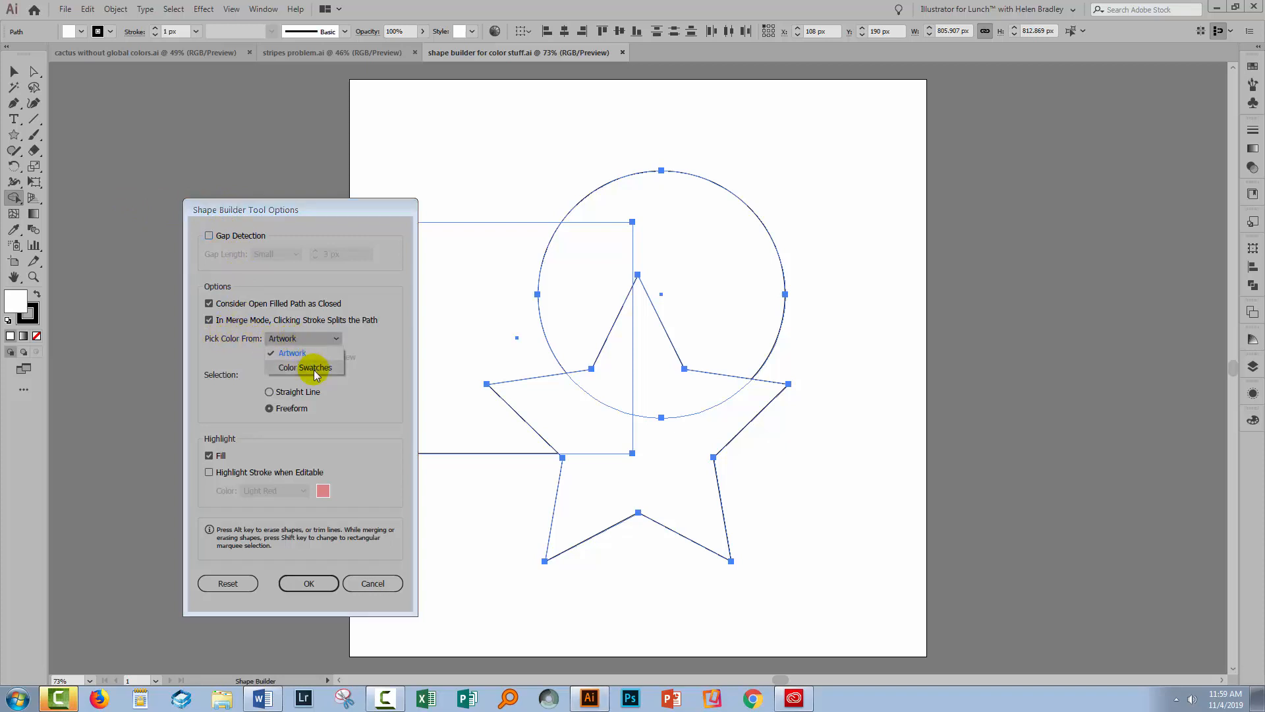
click(305, 367)
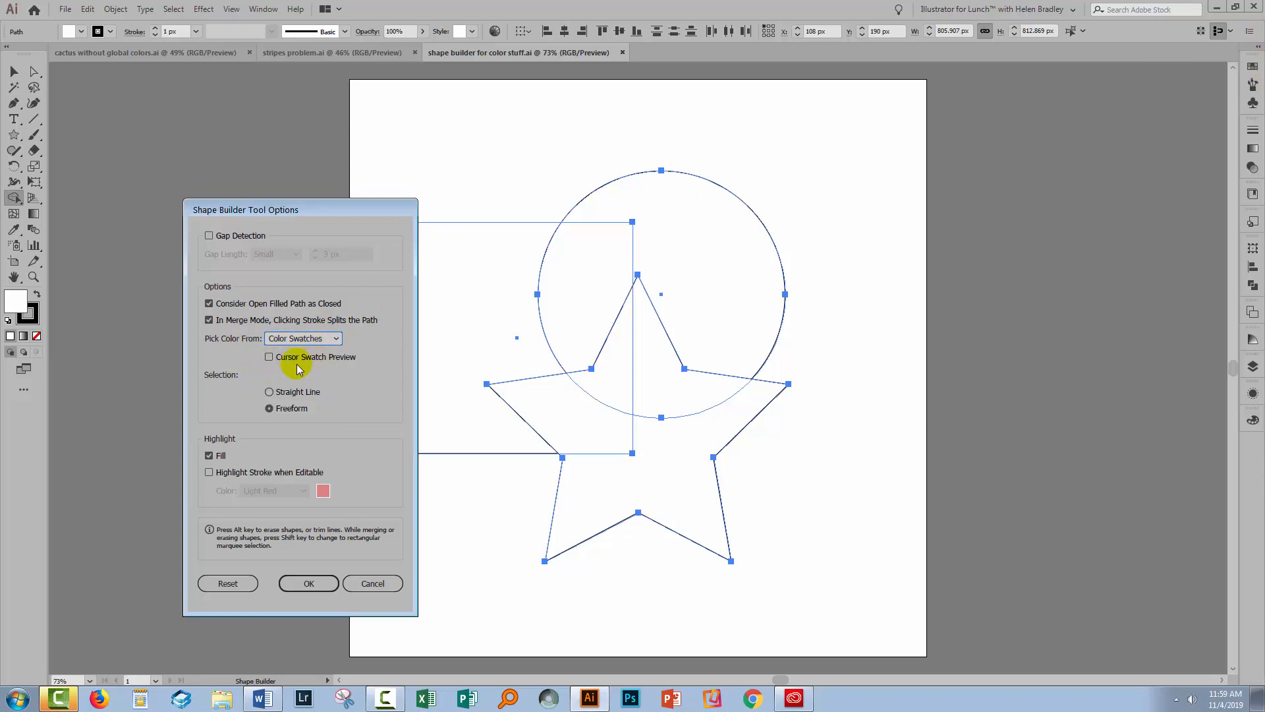
click(269, 356)
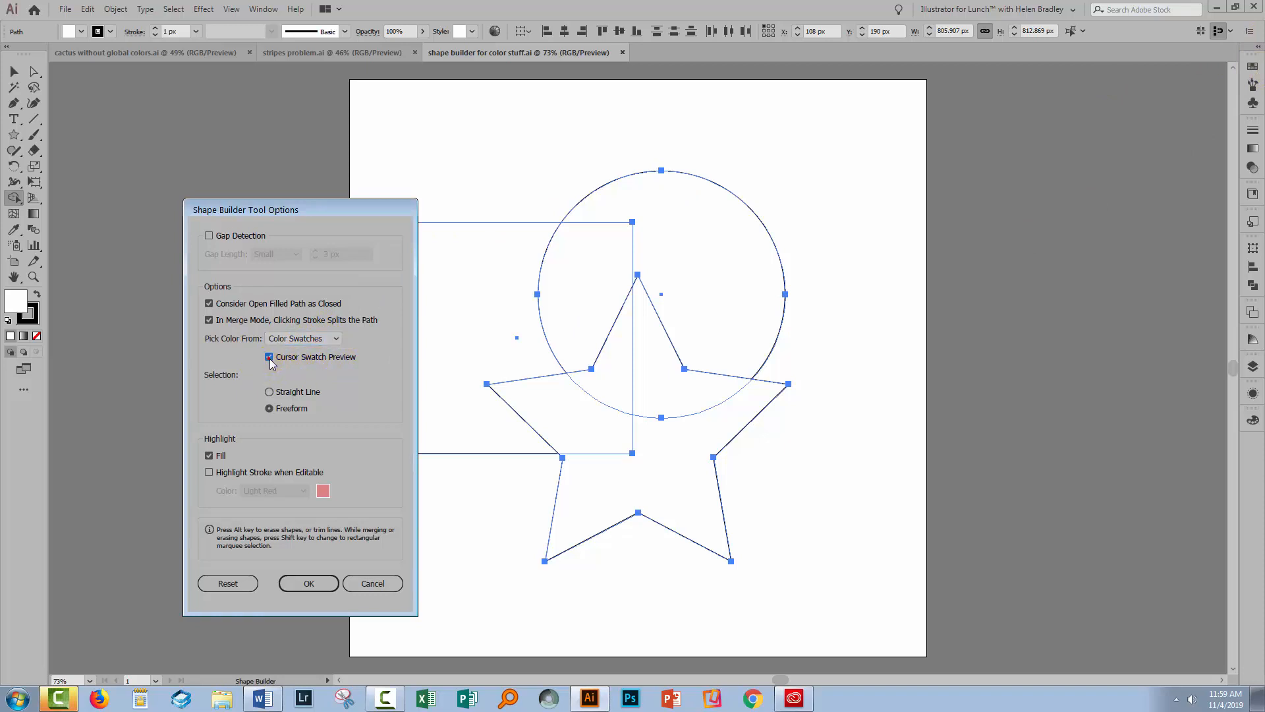
click(268, 356)
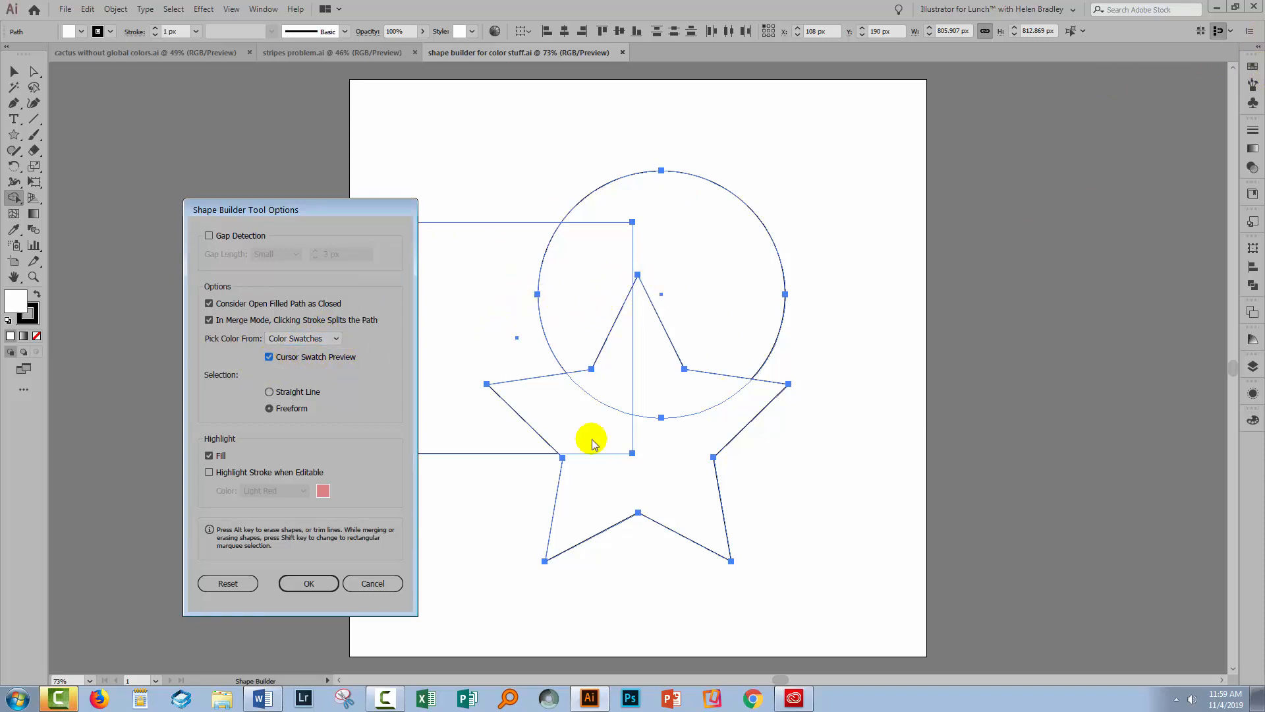
mouse_move(187, 471)
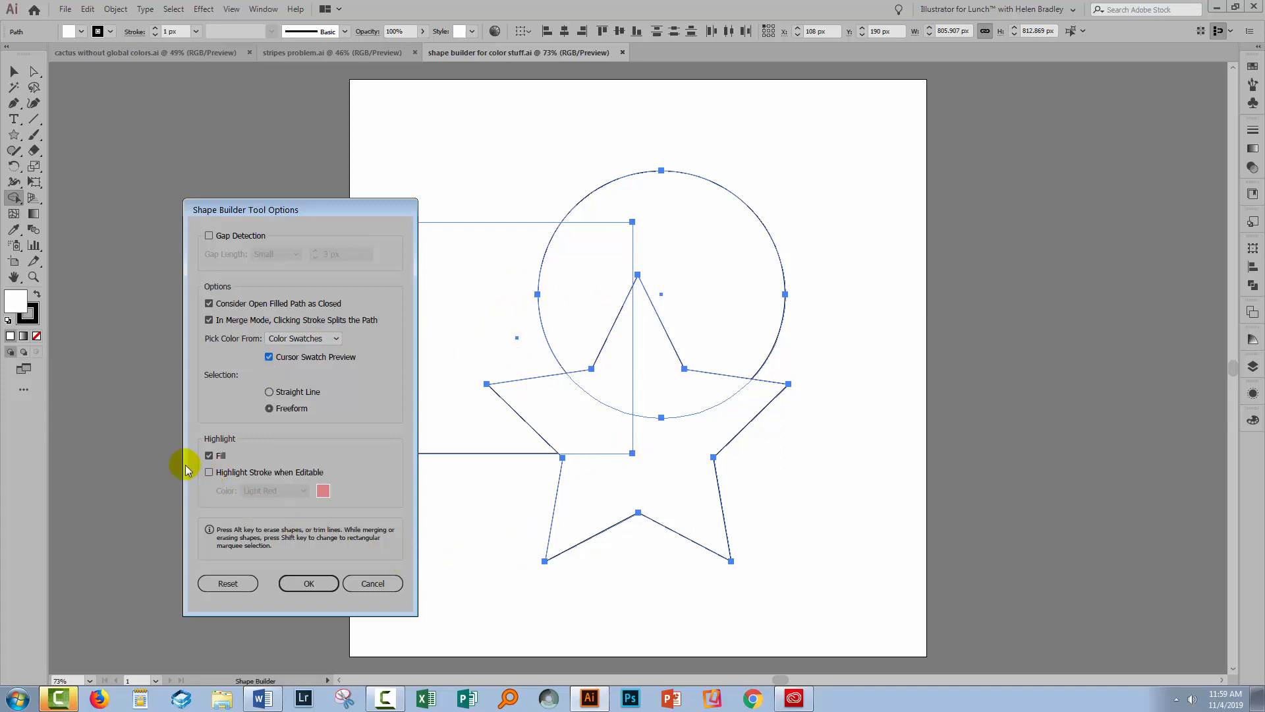
click(209, 472)
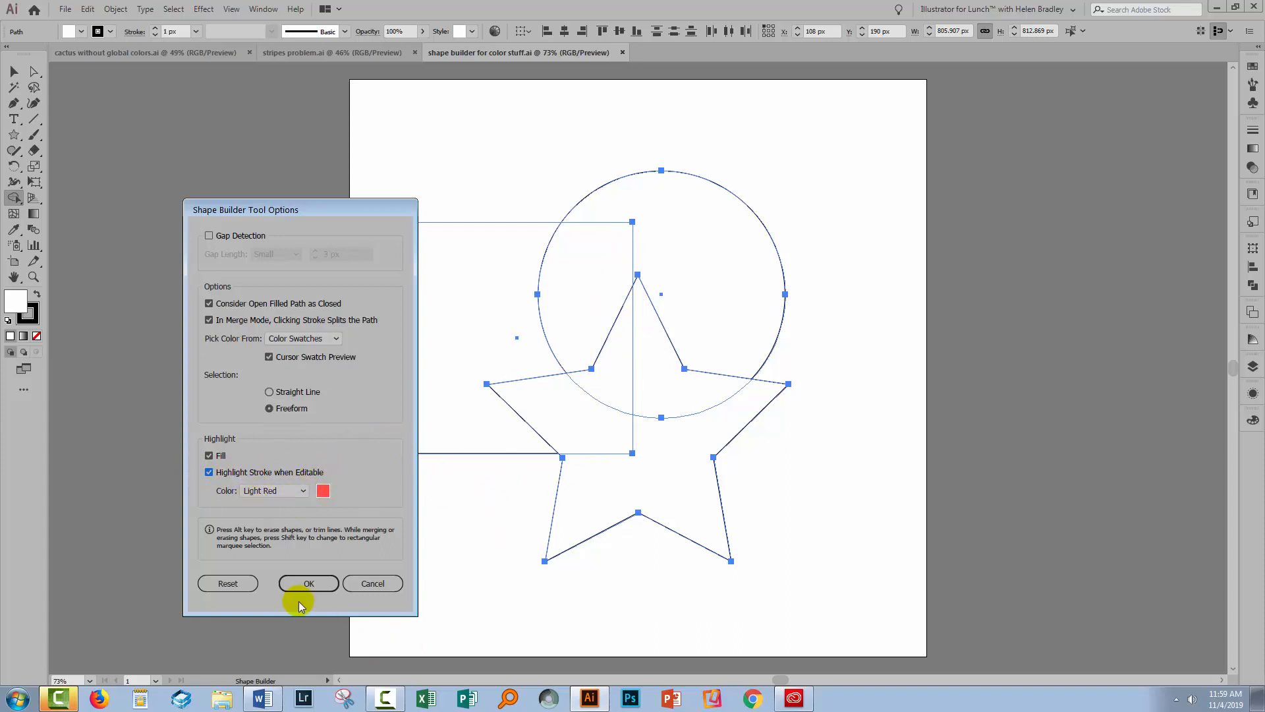
click(309, 583)
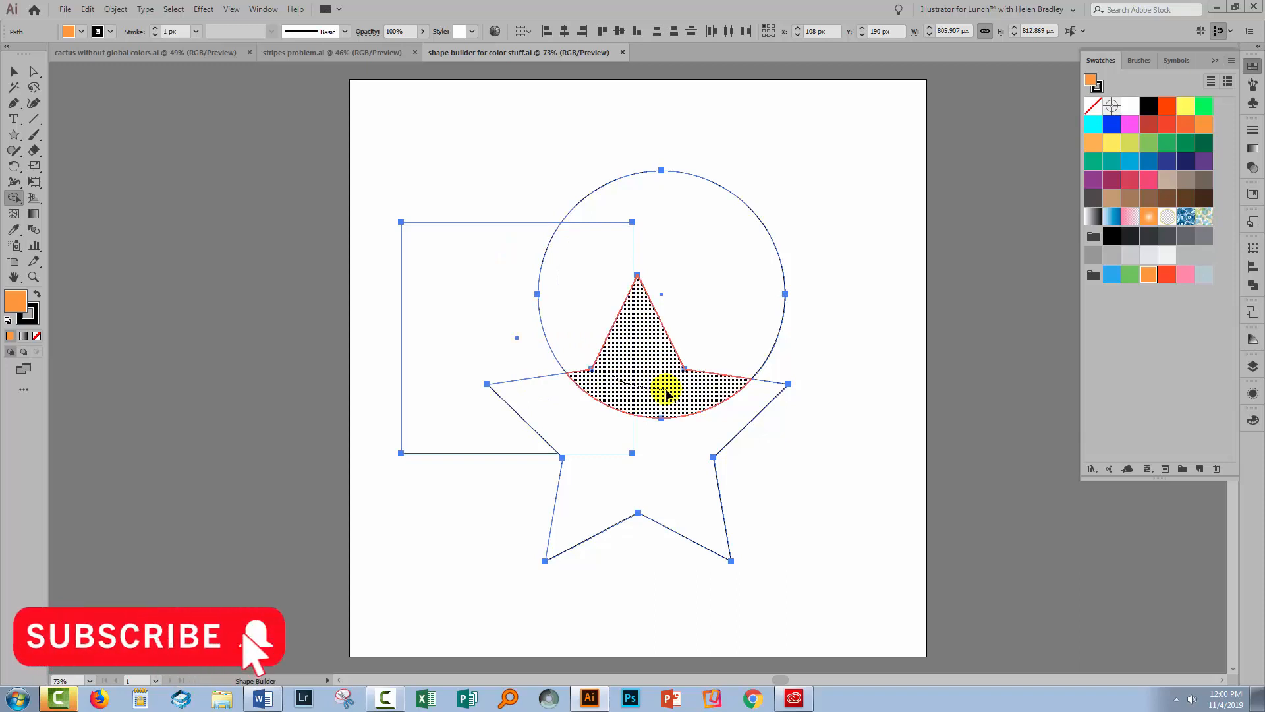
- Merge the star tip and its circle overlap into one orange-filled piece
click(661, 391)
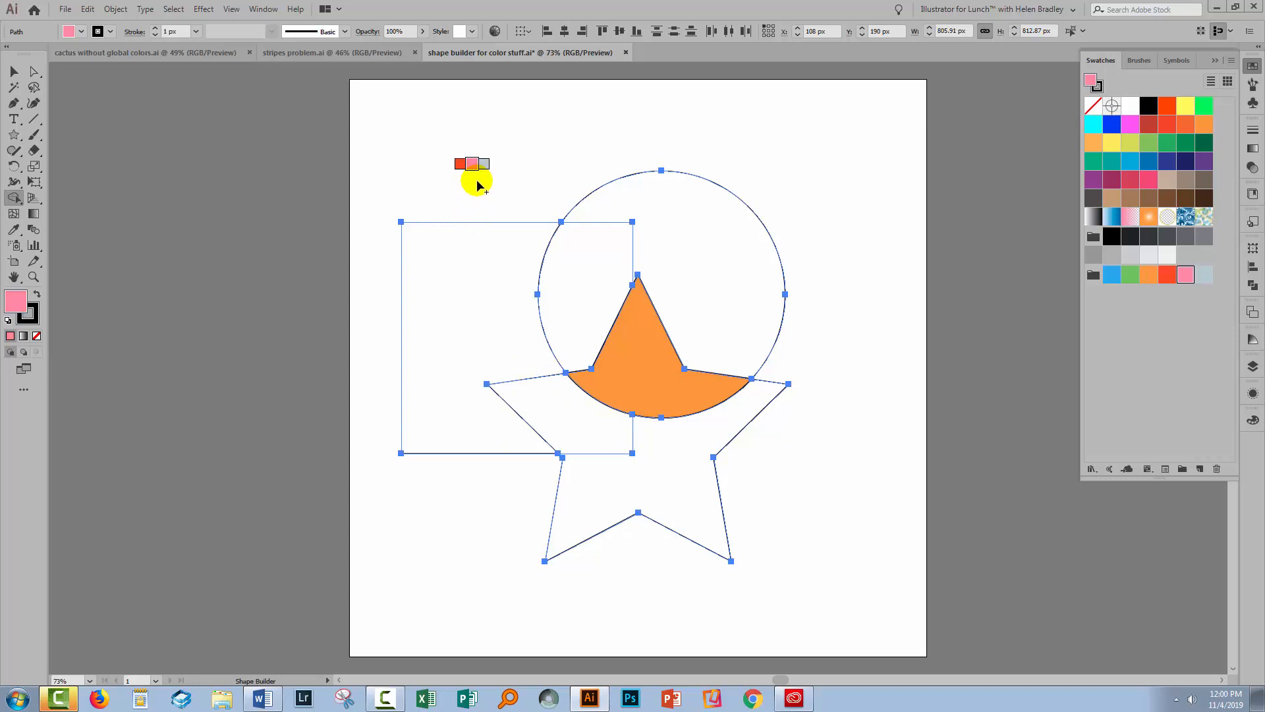
- Paint the circle pink, remaining star grey-blue and square green, then deselect everything
click(1167, 274)
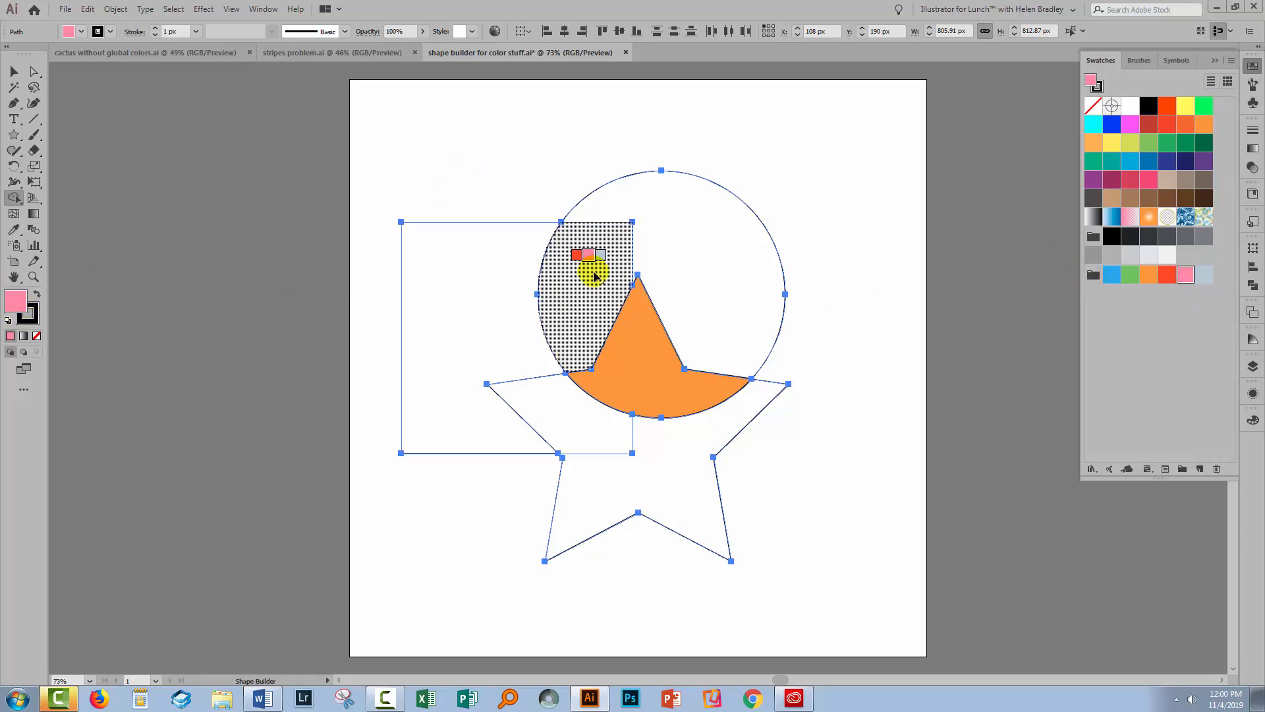
click(589, 278)
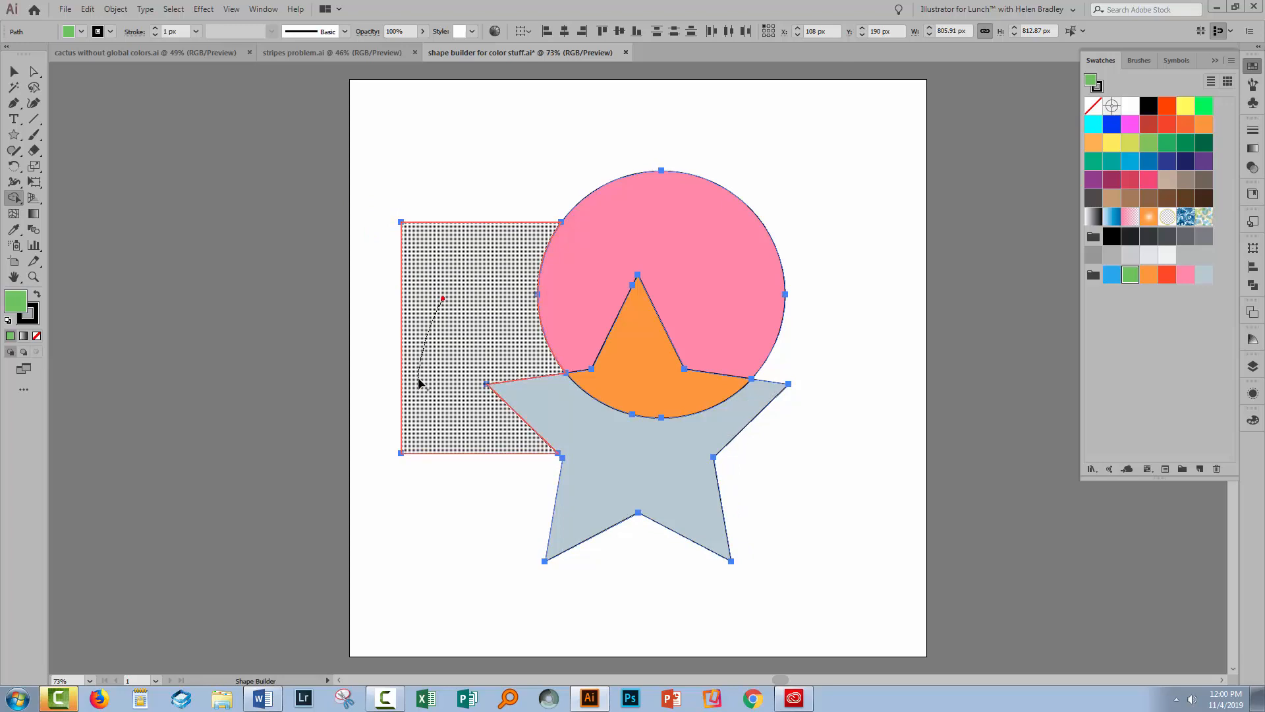
click(14, 72)
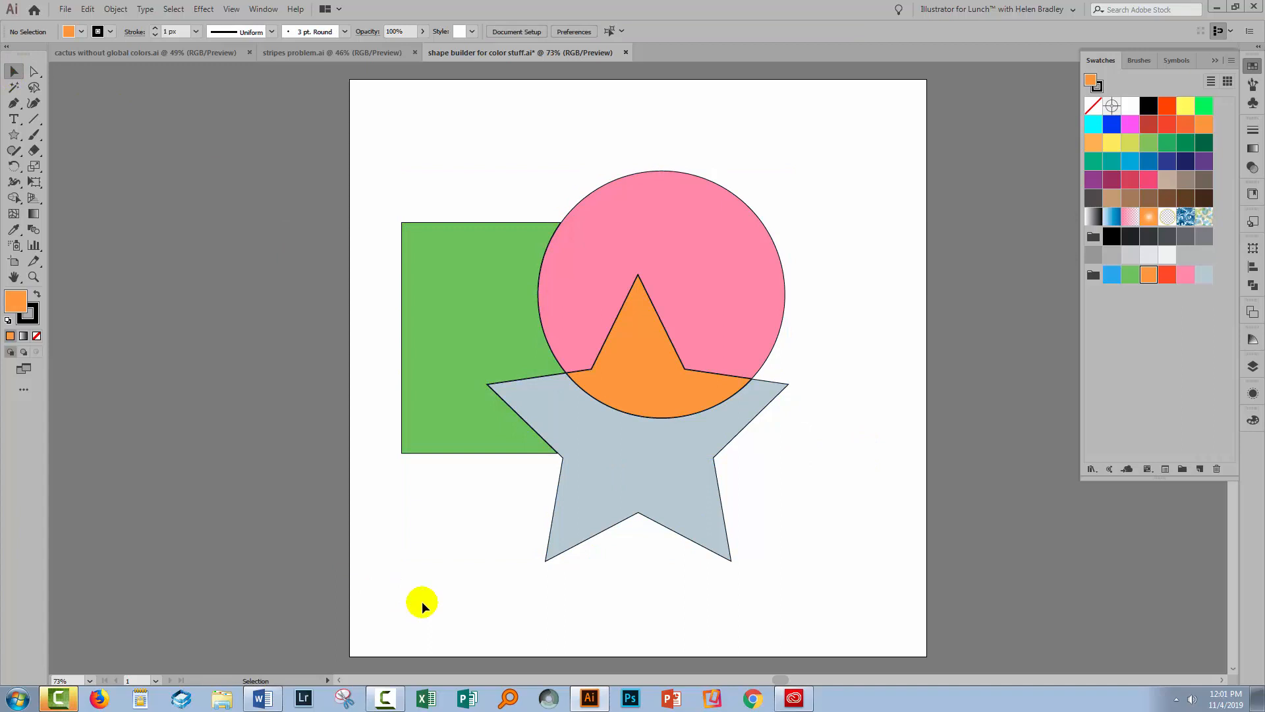
mouse_move(424, 609)
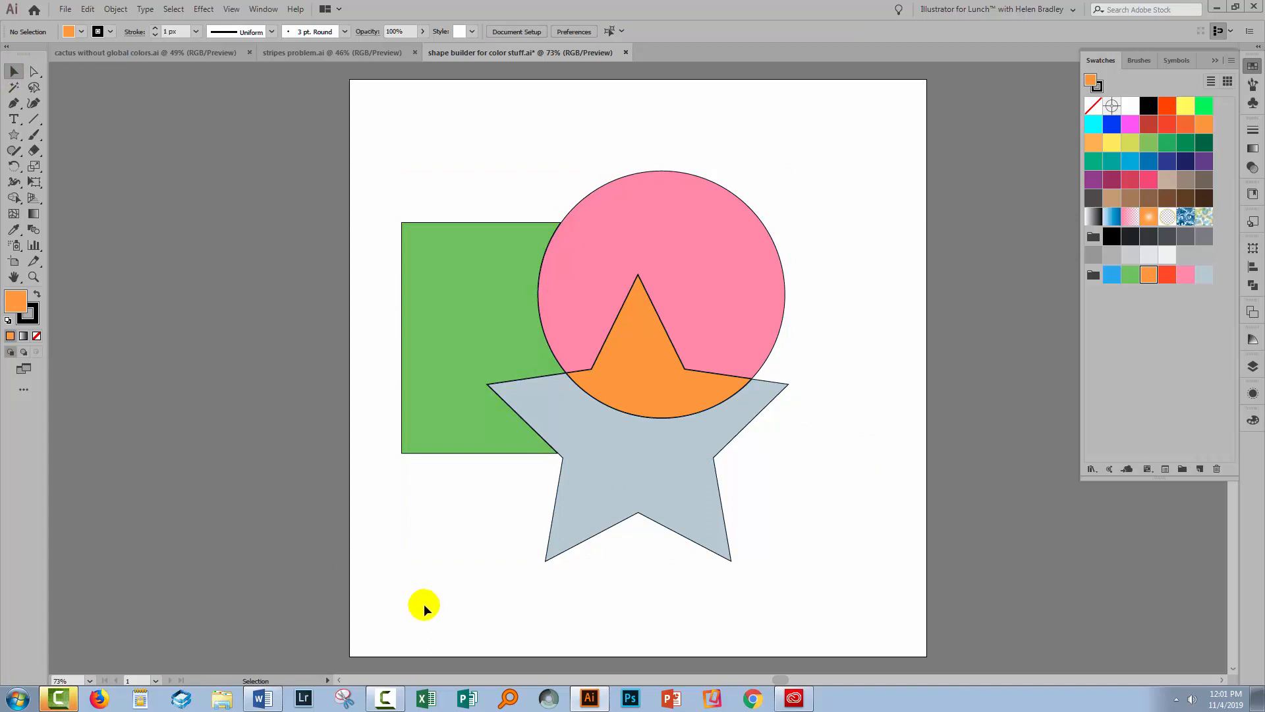